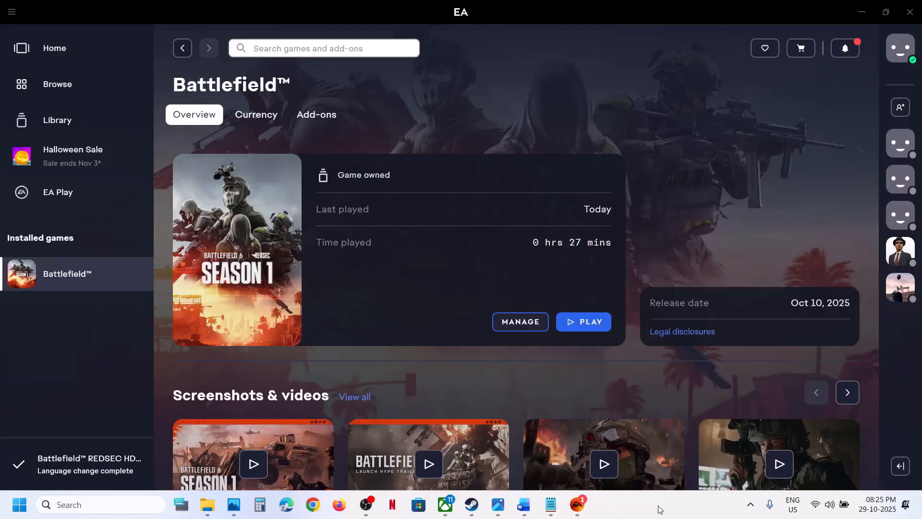
{"action": "mouse_move", "coordinate": [497, 505]}
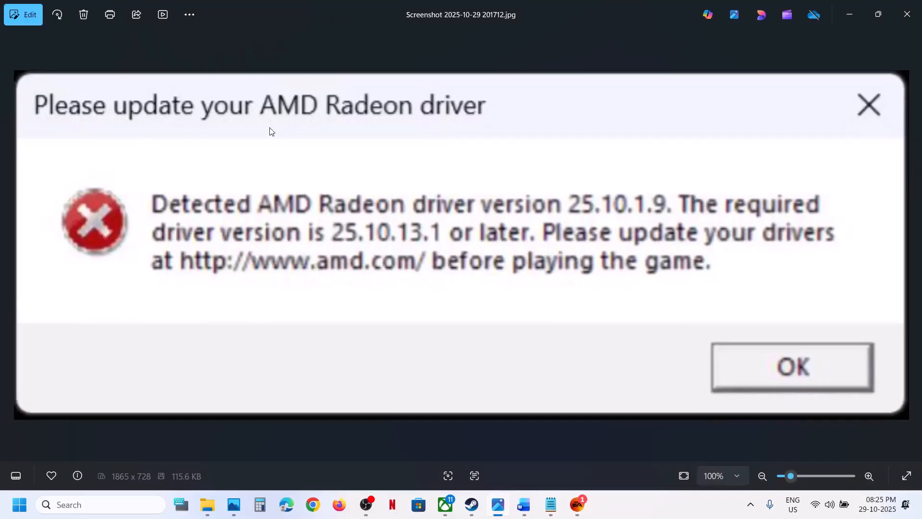
{"action": "mouse_move", "coordinate": [226, 231]}
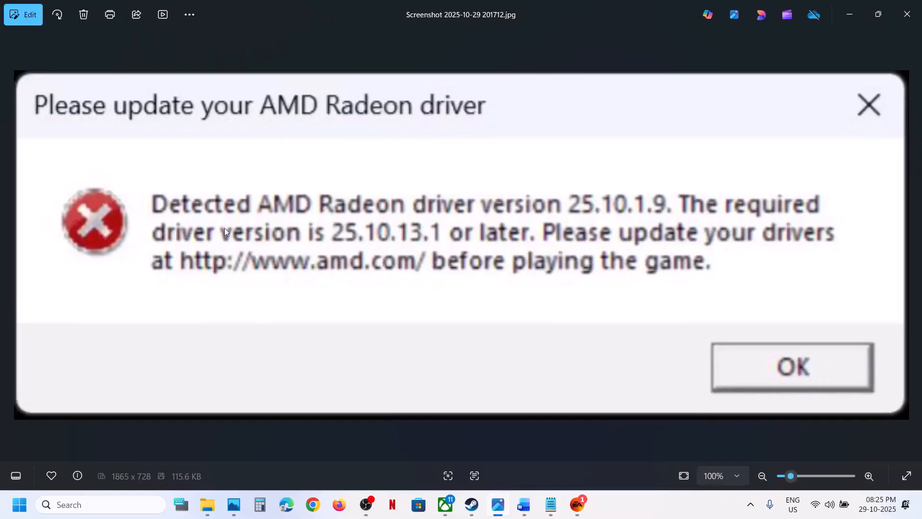
{"action": "mouse_move", "coordinate": [628, 206]}
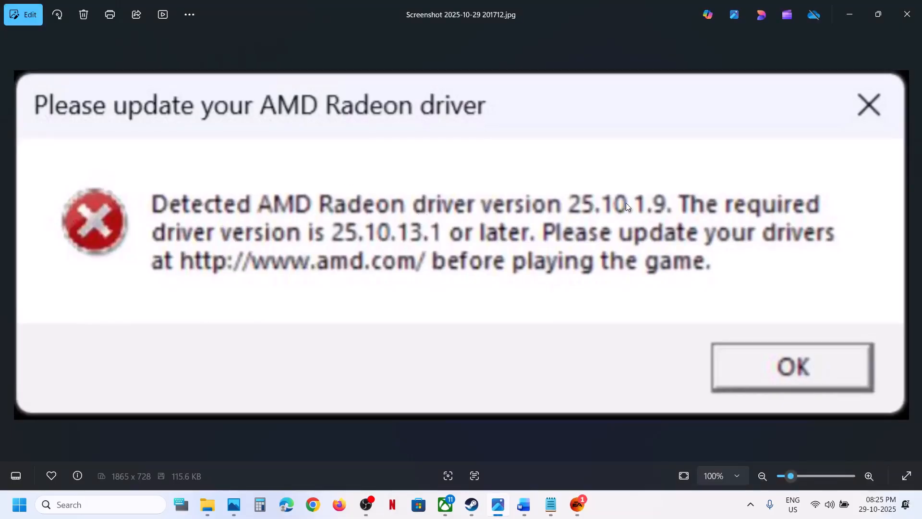
{"action": "mouse_move", "coordinate": [332, 236]}
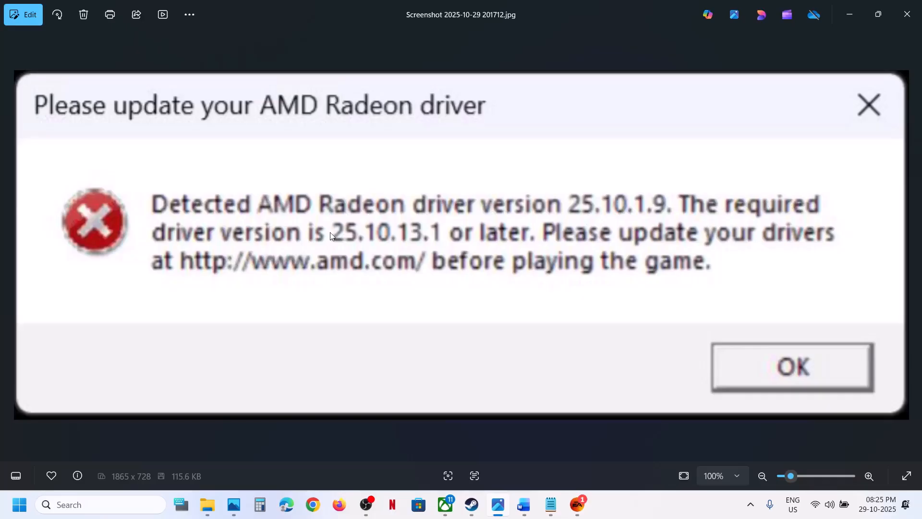
{"action": "mouse_move", "coordinate": [395, 243]}
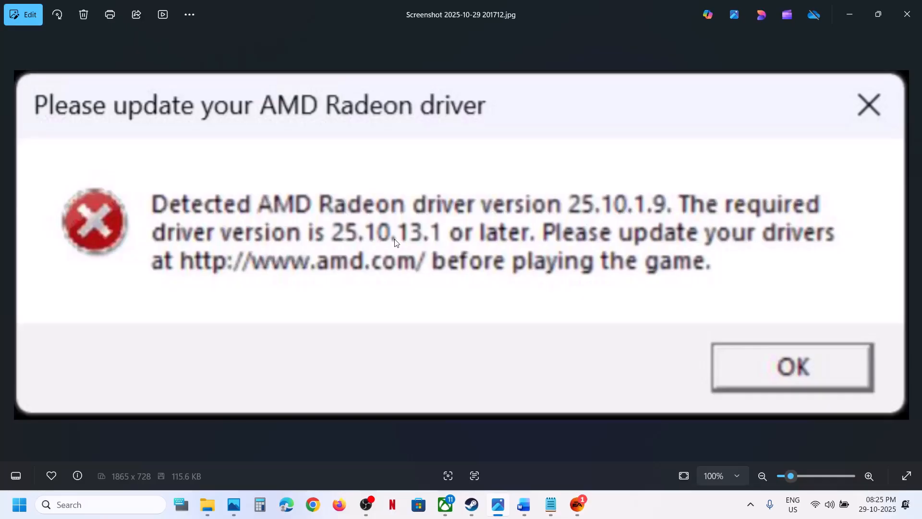
{"action": "mouse_move", "coordinate": [476, 240]}
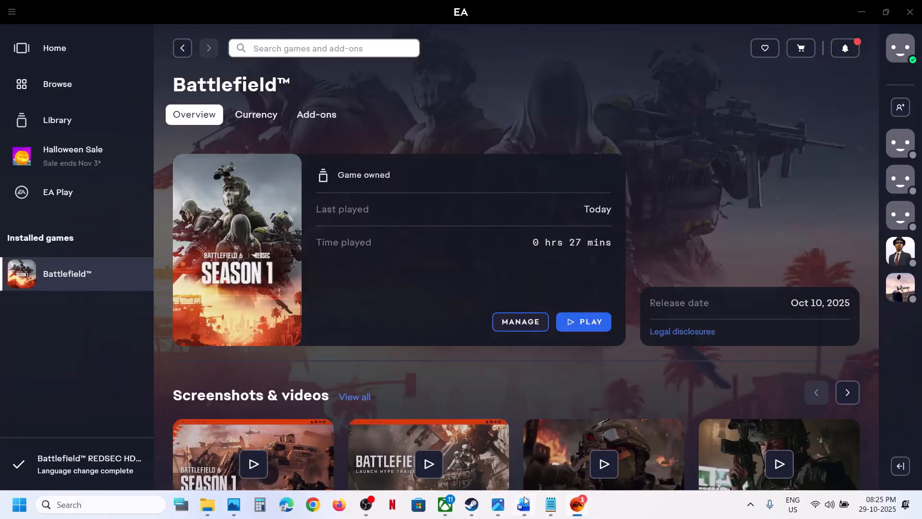
Follow the amd.com/en/support link from the Word document into Chrome.
{"action": "left_click", "coordinate": [522, 504]}
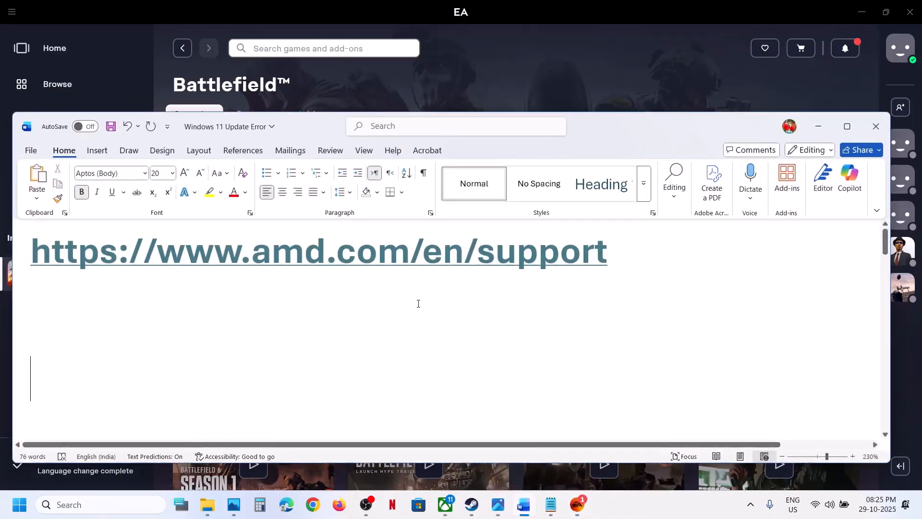
{"action": "mouse_move", "coordinate": [343, 264]}
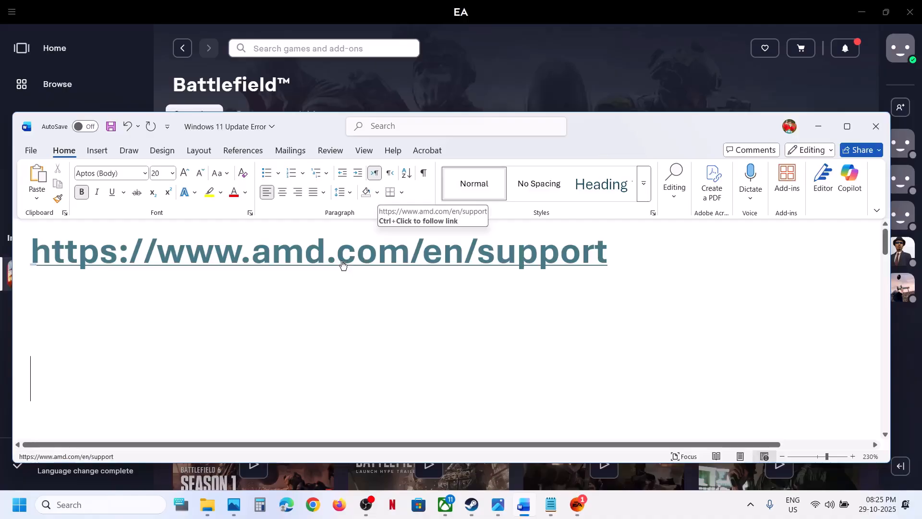
{"action": "left_click", "coordinate": [317, 250]}
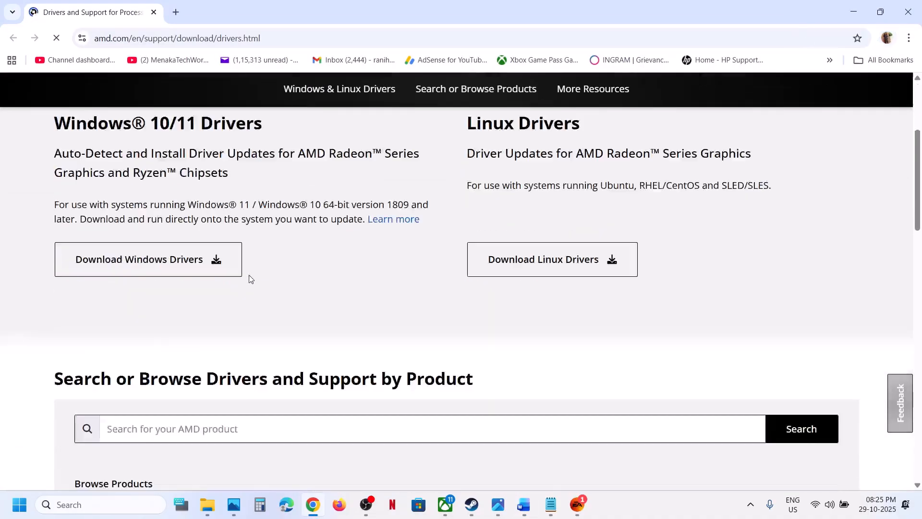
Select Graphics > Radeon RX > RX 9000 Series > RX 9070 XT and submit.
{"action": "scroll", "scroll_direction": "down", "scroll_amount": 3}
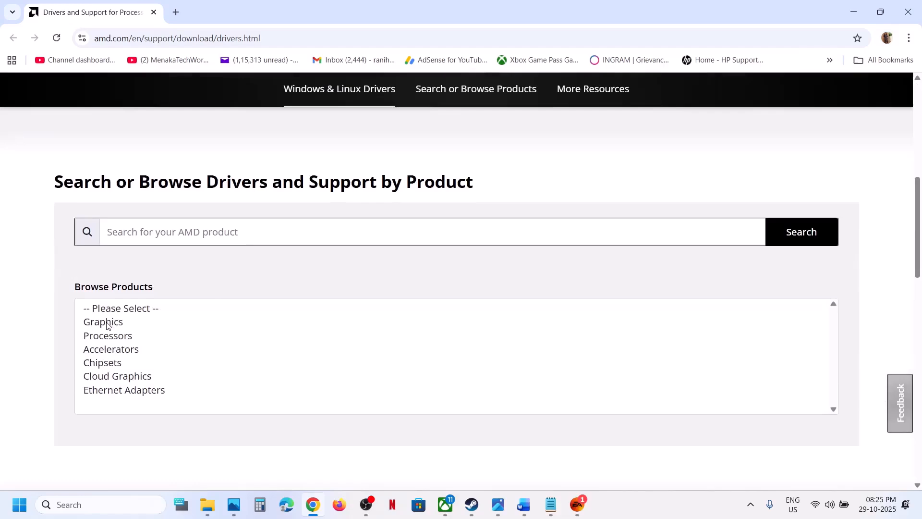
{"action": "left_click", "coordinate": [103, 321]}
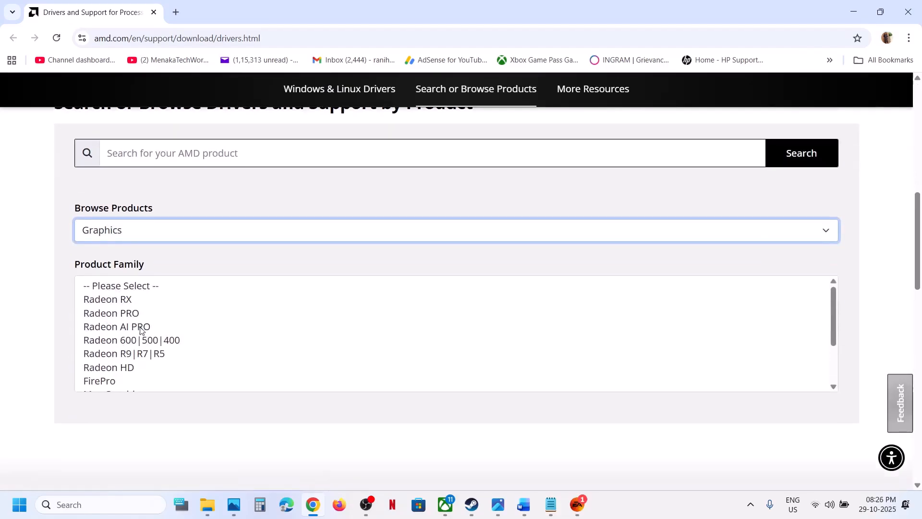
{"action": "mouse_move", "coordinate": [126, 291]}
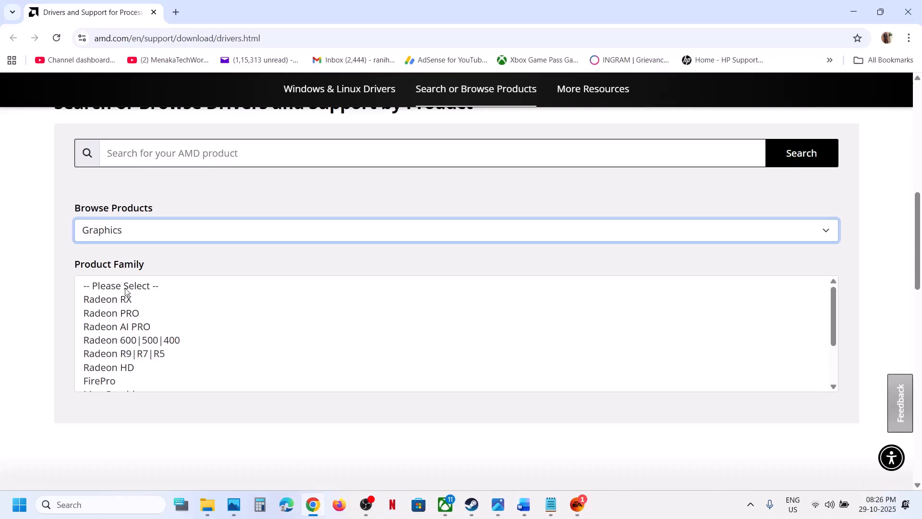
{"action": "left_click", "coordinate": [107, 299]}
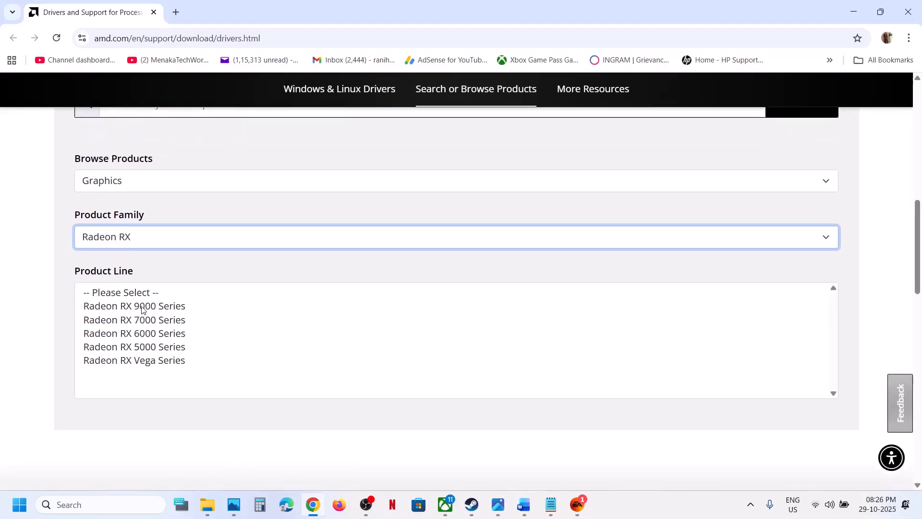
{"action": "left_click", "coordinate": [134, 306]}
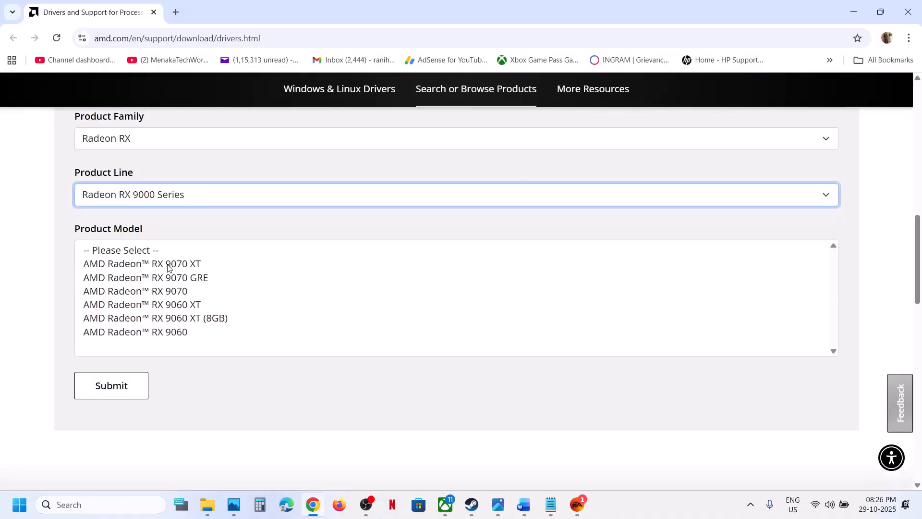
{"action": "left_click", "coordinate": [141, 264]}
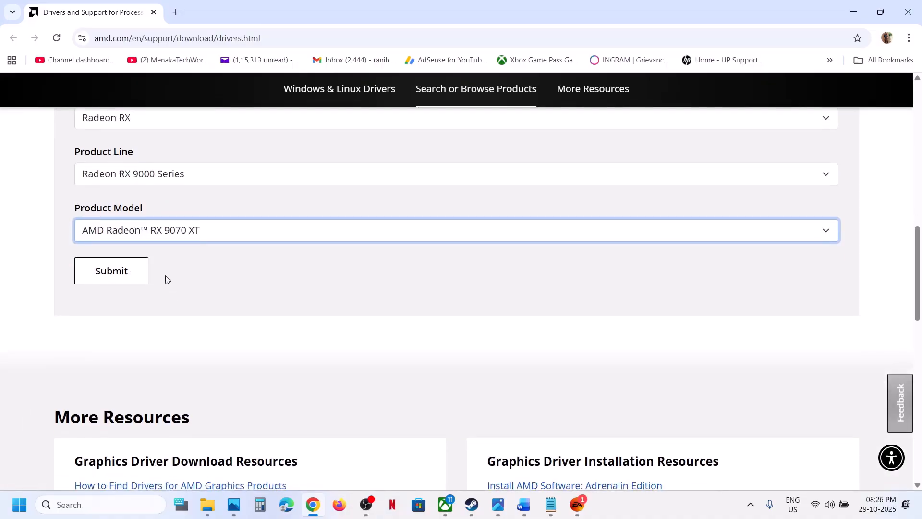
{"action": "left_click", "coordinate": [111, 270]}
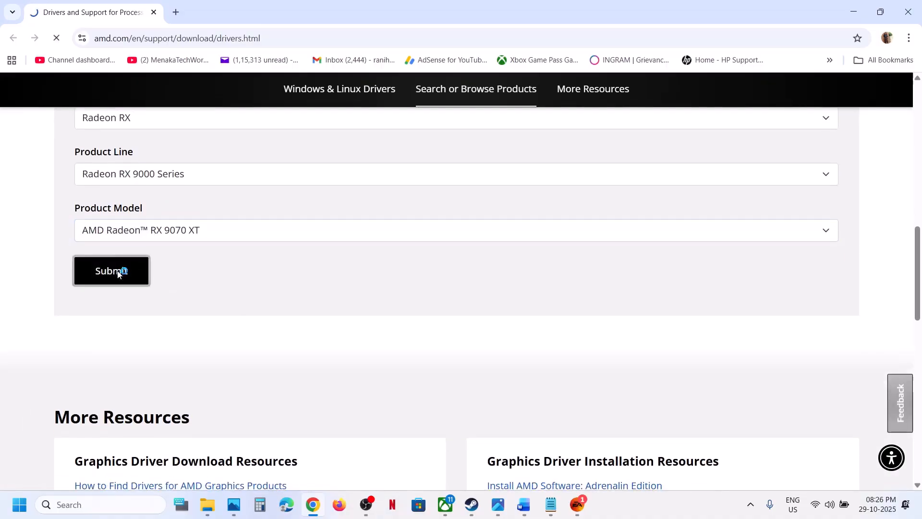
{"action": "left_click", "coordinate": [111, 270]}
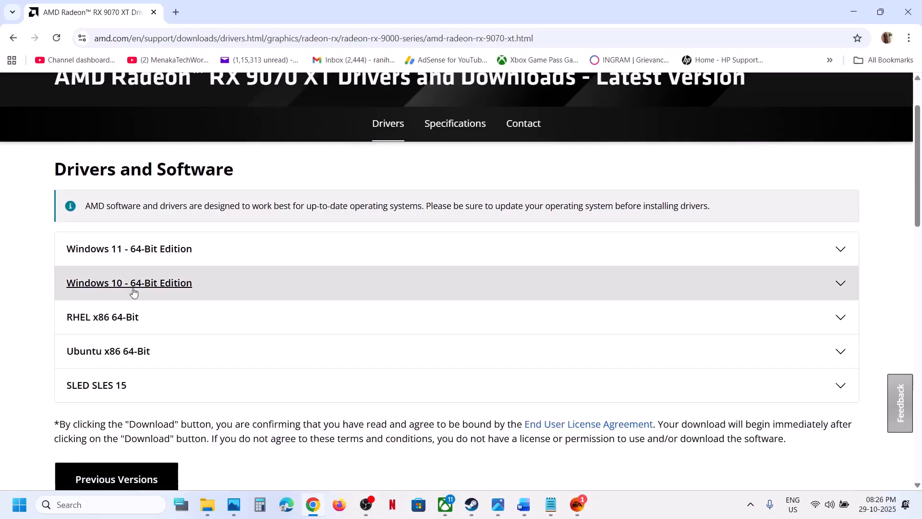
{"action": "mouse_move", "coordinate": [128, 248]}
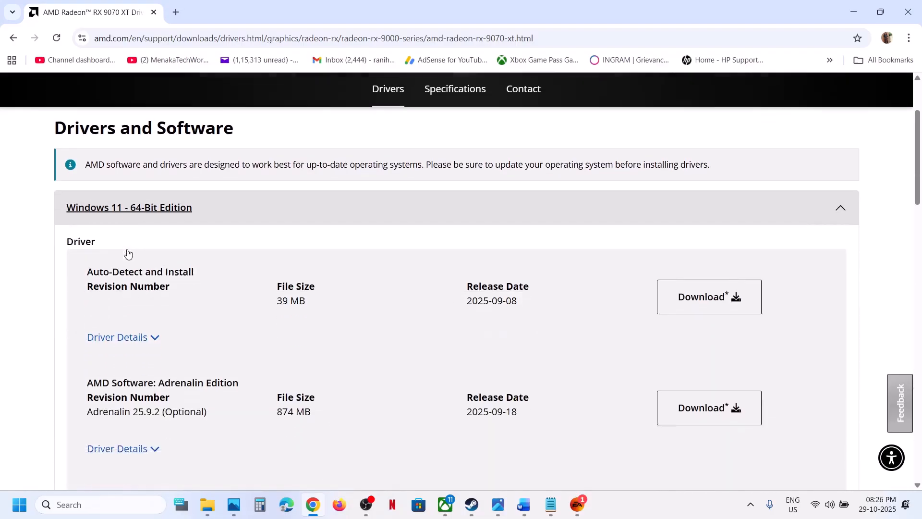
Download the Adrenalin 25.9.2 Optional driver from the Windows 11 64-bit list.
{"action": "scroll", "scroll_direction": "down", "scroll_amount": 3}
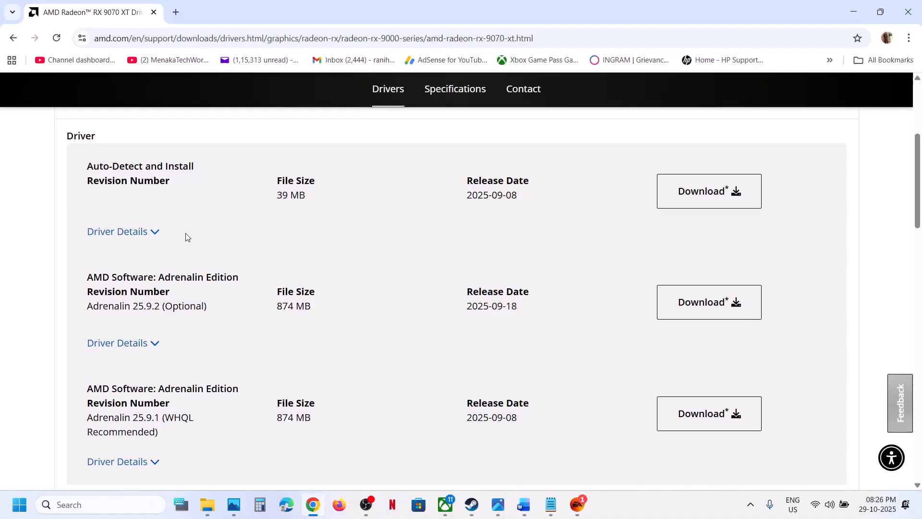
{"action": "mouse_move", "coordinate": [149, 248]}
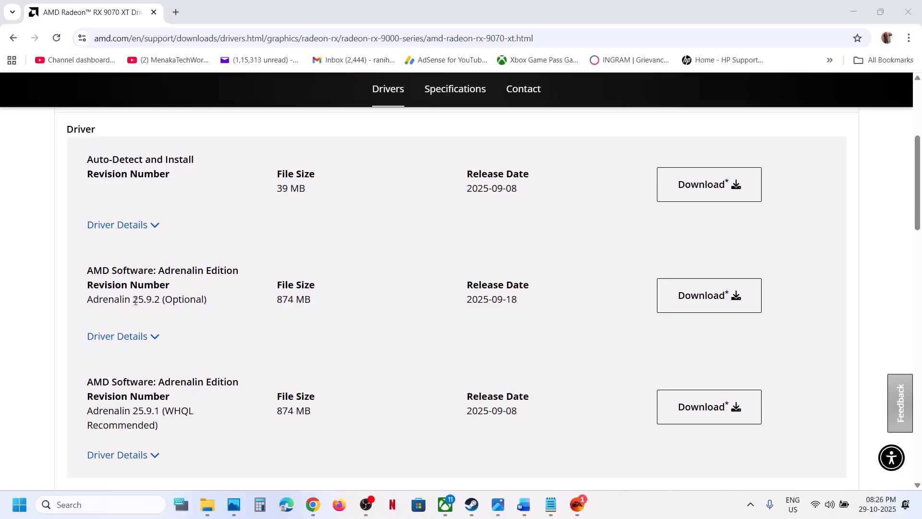
{"action": "double_click", "coordinate": [146, 298]}
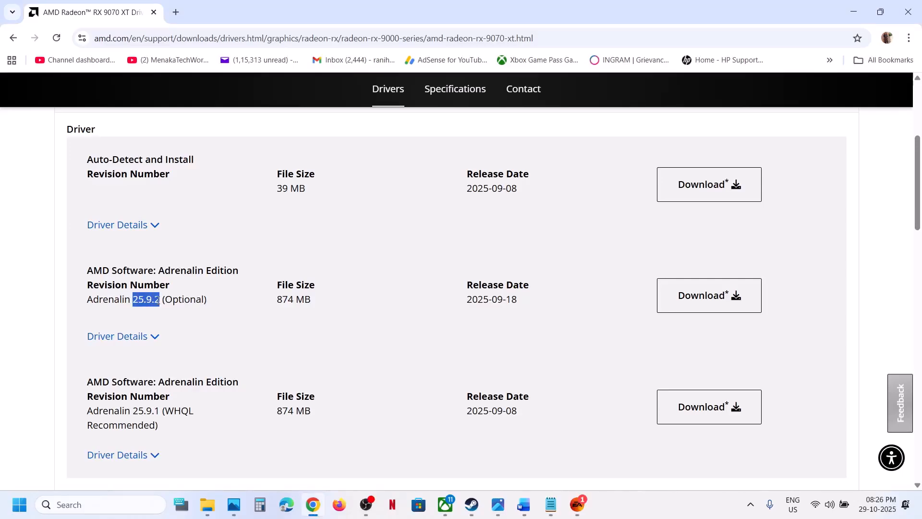
{"action": "mouse_move", "coordinate": [709, 295]}
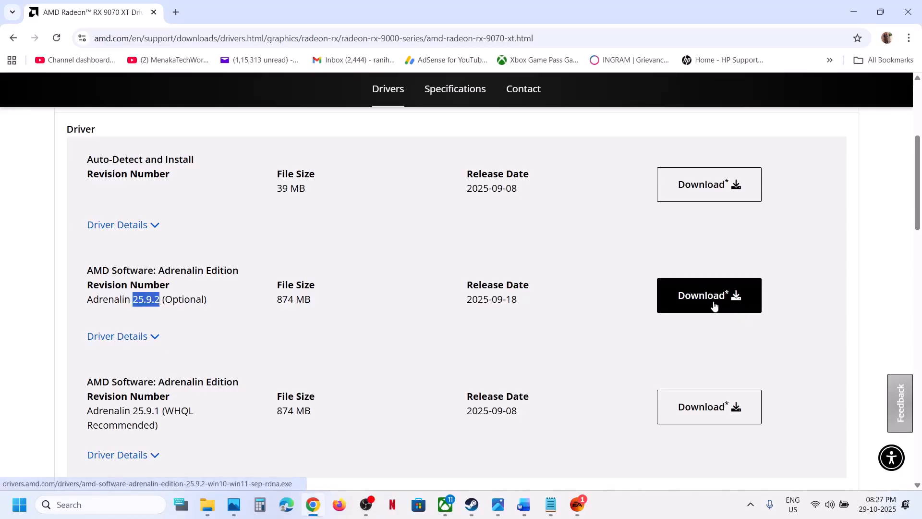
{"action": "left_click", "coordinate": [708, 294]}
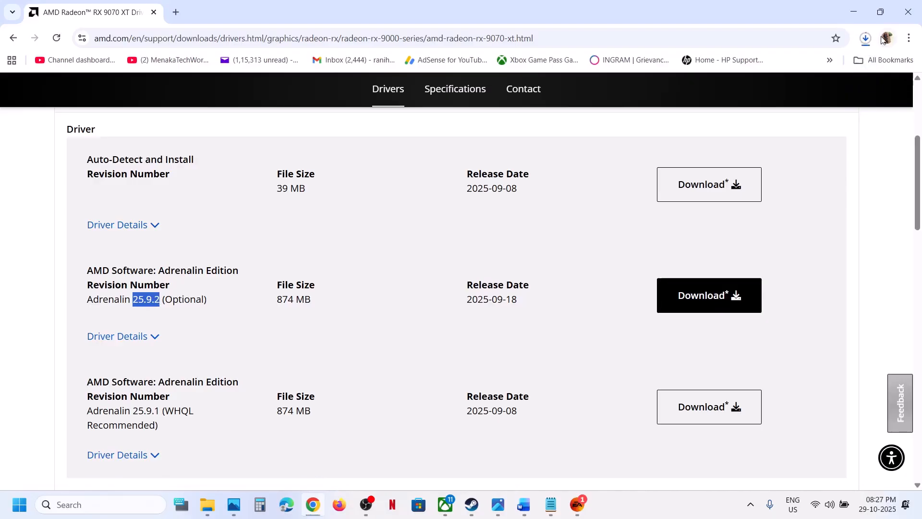
Launch the downloaded Adrenalin 25.9.2 installer and approve User Account Control.
{"action": "left_click", "coordinate": [864, 37]}
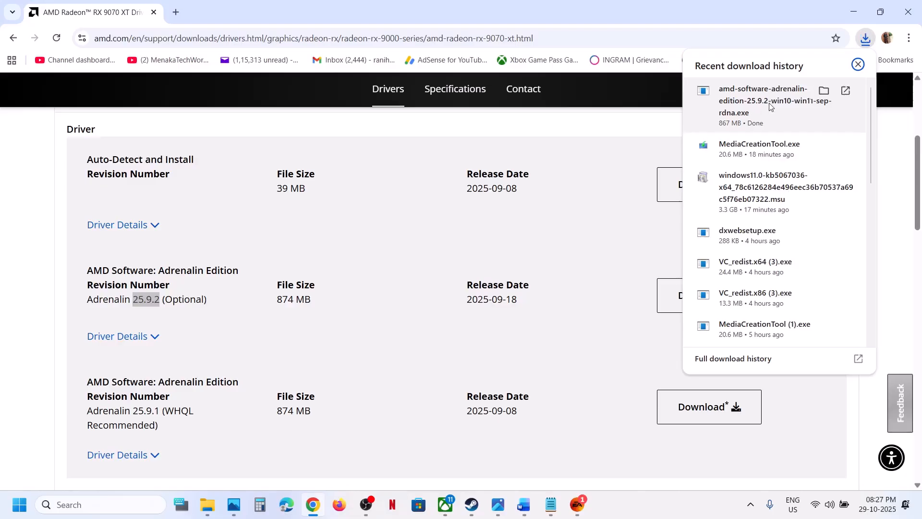
{"action": "left_click", "coordinate": [856, 64]}
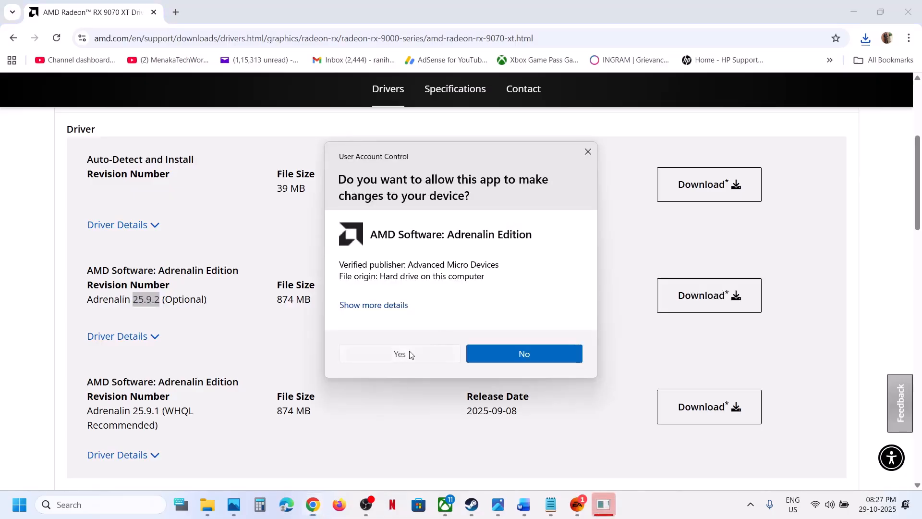
{"action": "left_click", "coordinate": [399, 354]}
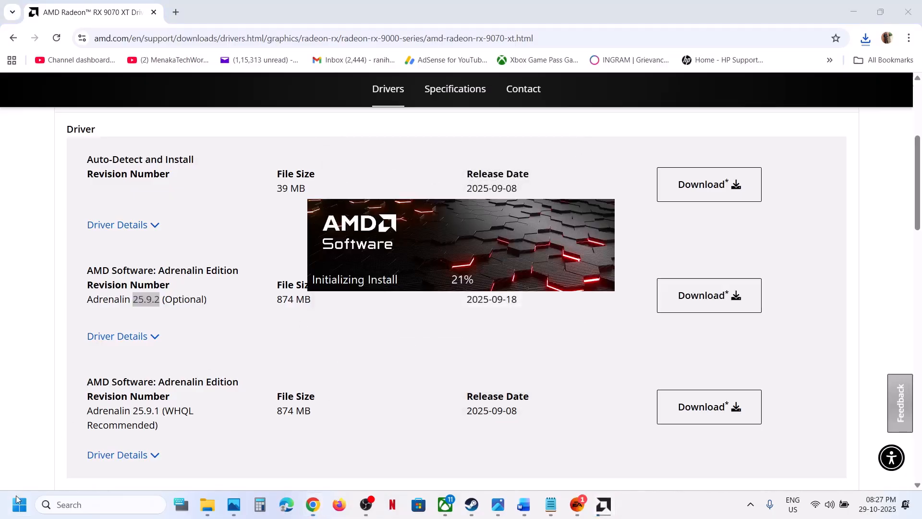
Show the power options in the Start menu.
{"action": "left_click", "coordinate": [18, 504]}
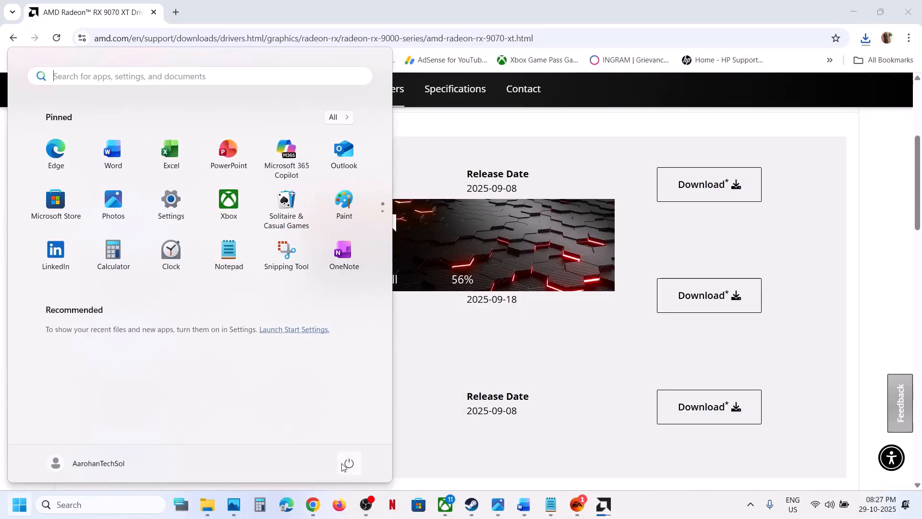
{"action": "left_click", "coordinate": [348, 463]}
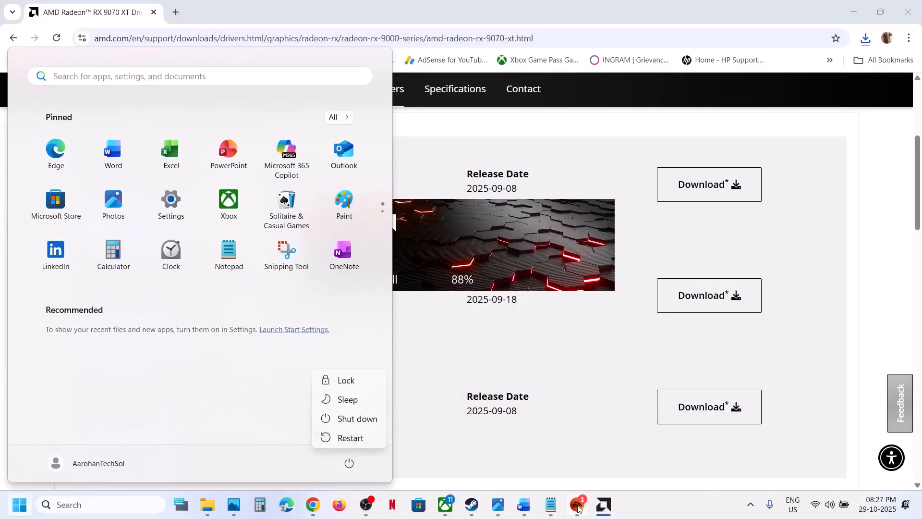